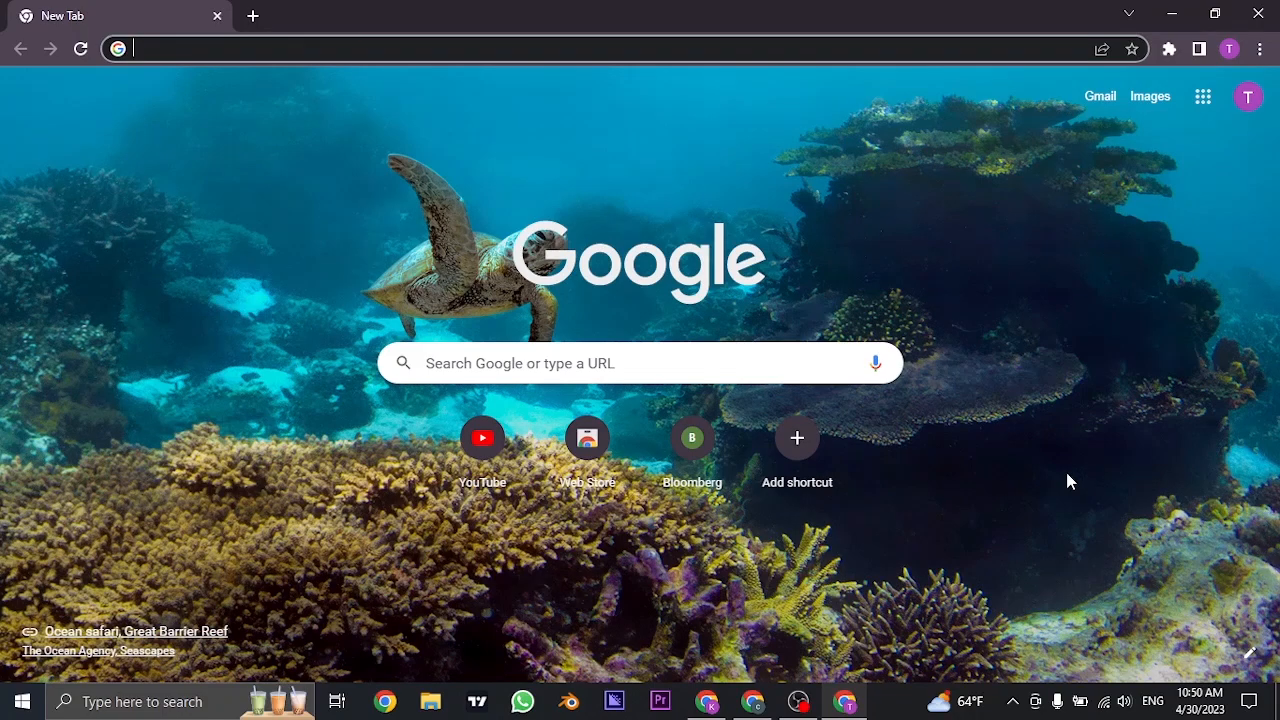
# - Go to nationwide.co.uk in a new Chrome tab
pyautogui.write('nationwide.co.uk')
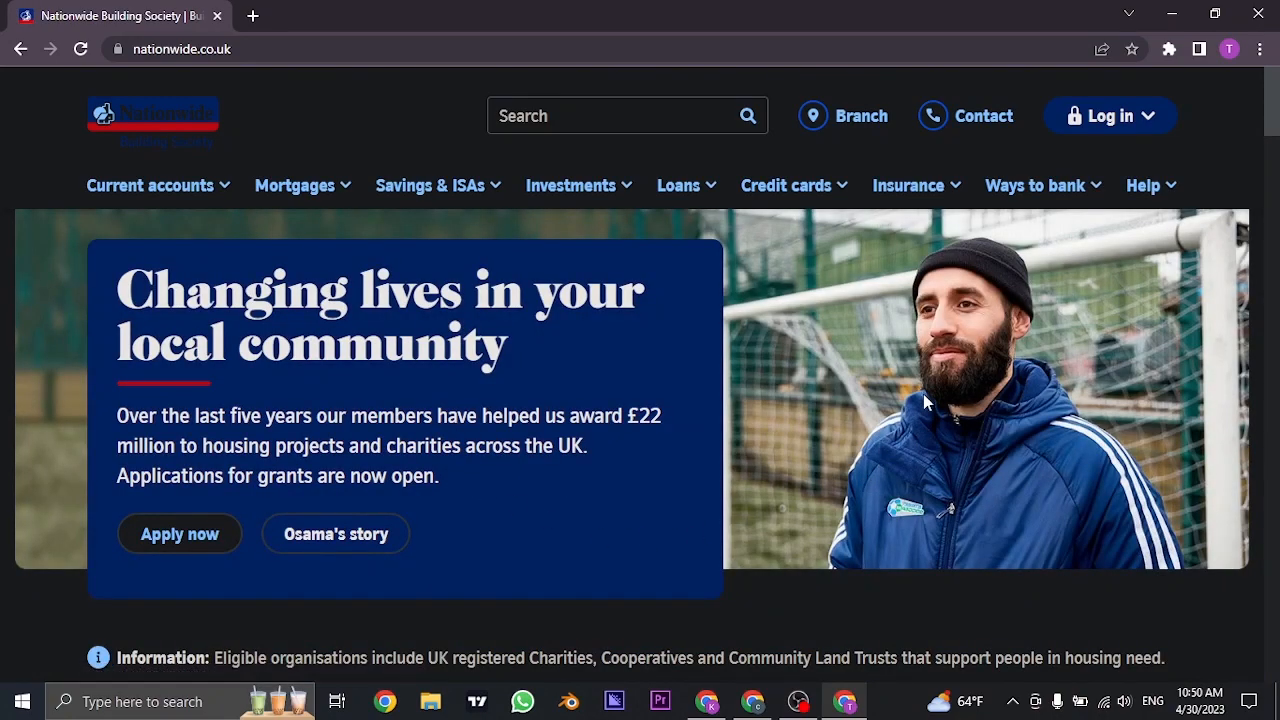
# - Choose 'Log in to Internet Bank' from the header's Log in menu
pyautogui.click(1100, 116)
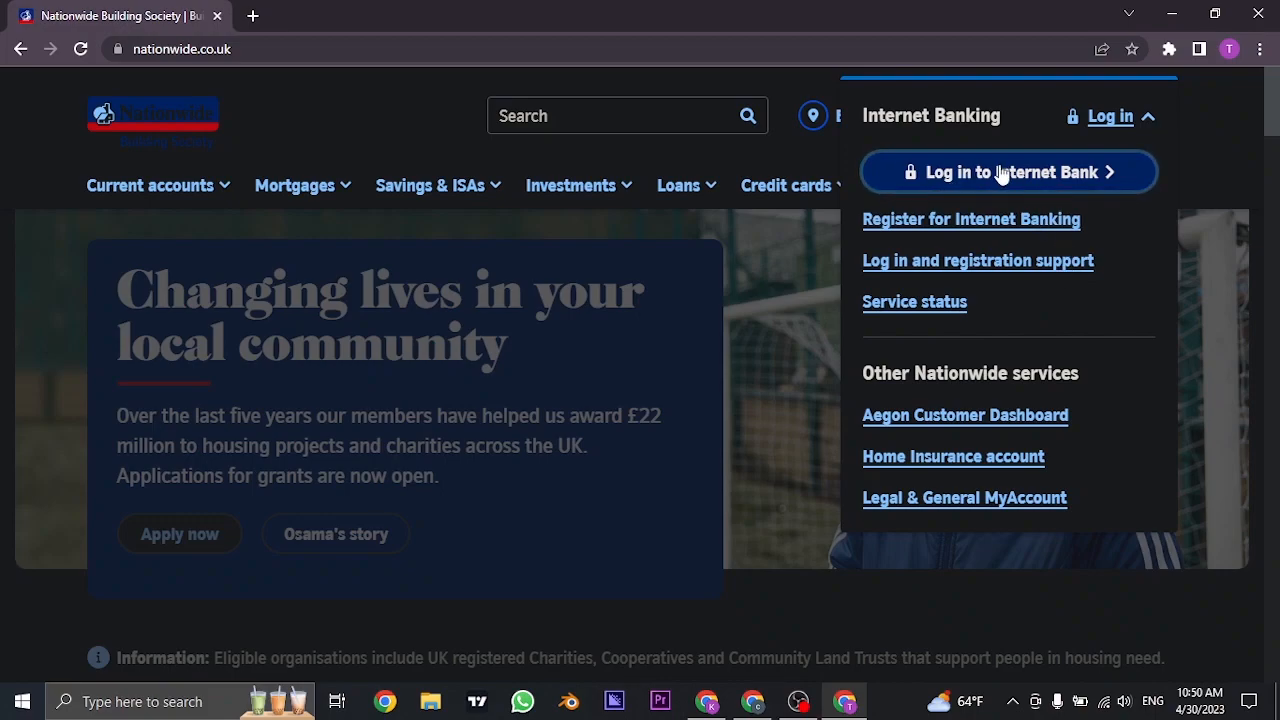
pyautogui.click(1007, 171)
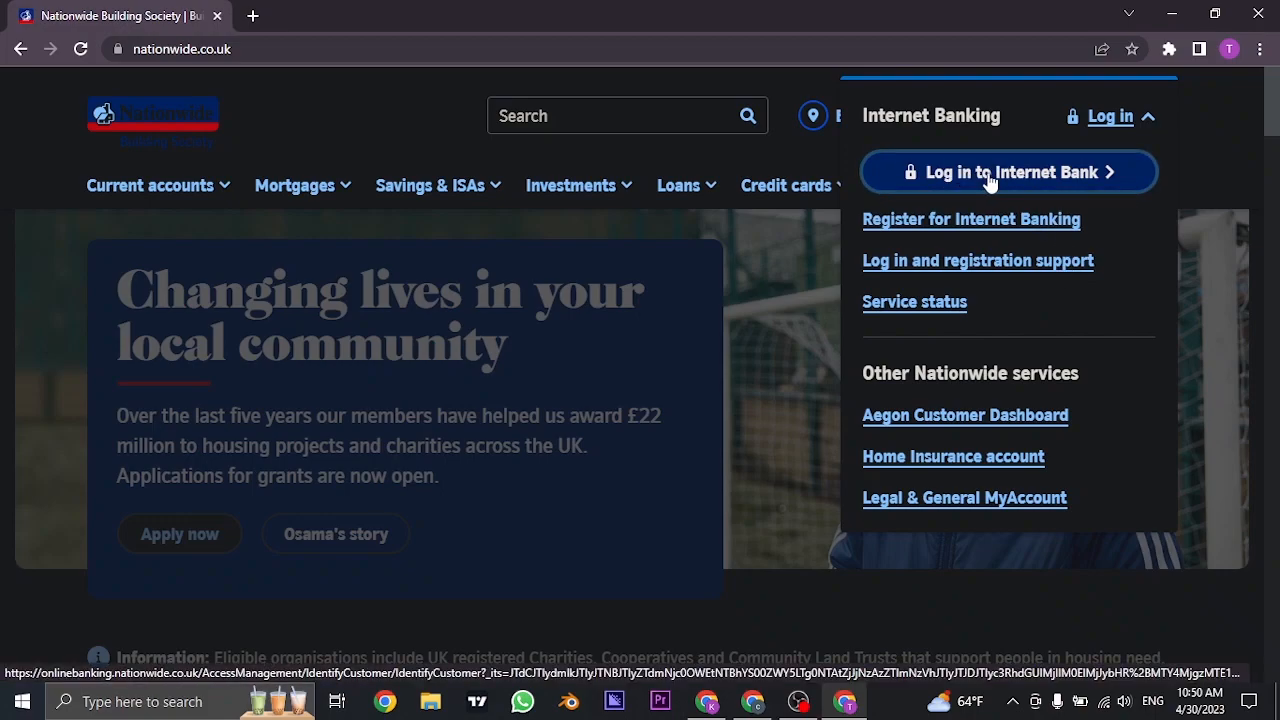
pyautogui.click(1007, 171)
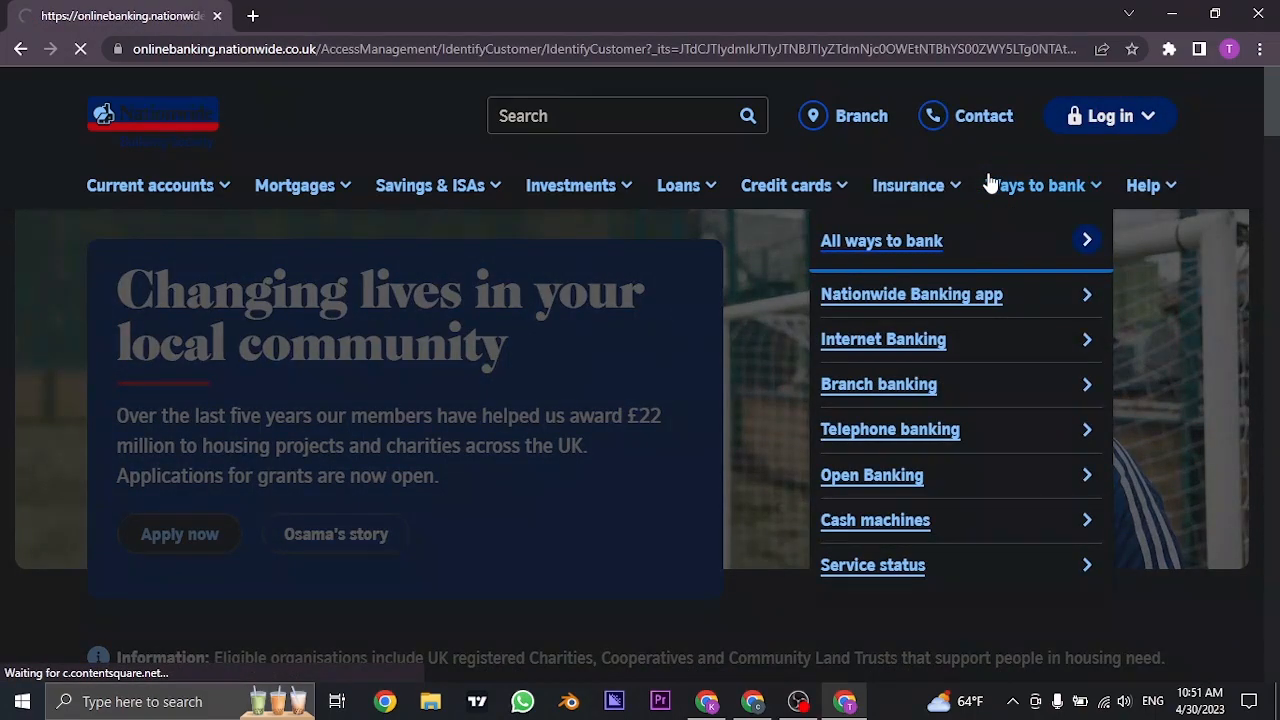
# - Let the 'Log into the Internet Bank - Step 1 of 2' page finish loading
pyautogui.click(883, 339)
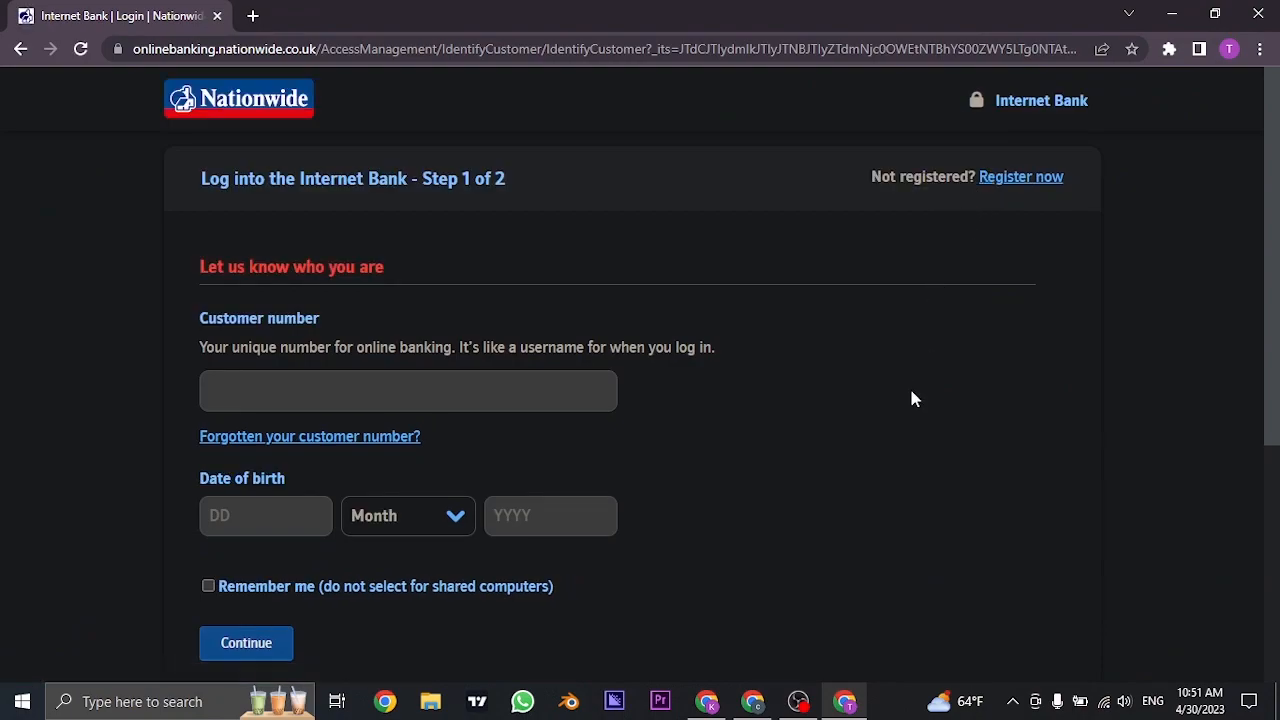
pyautogui.moveTo(910, 386)
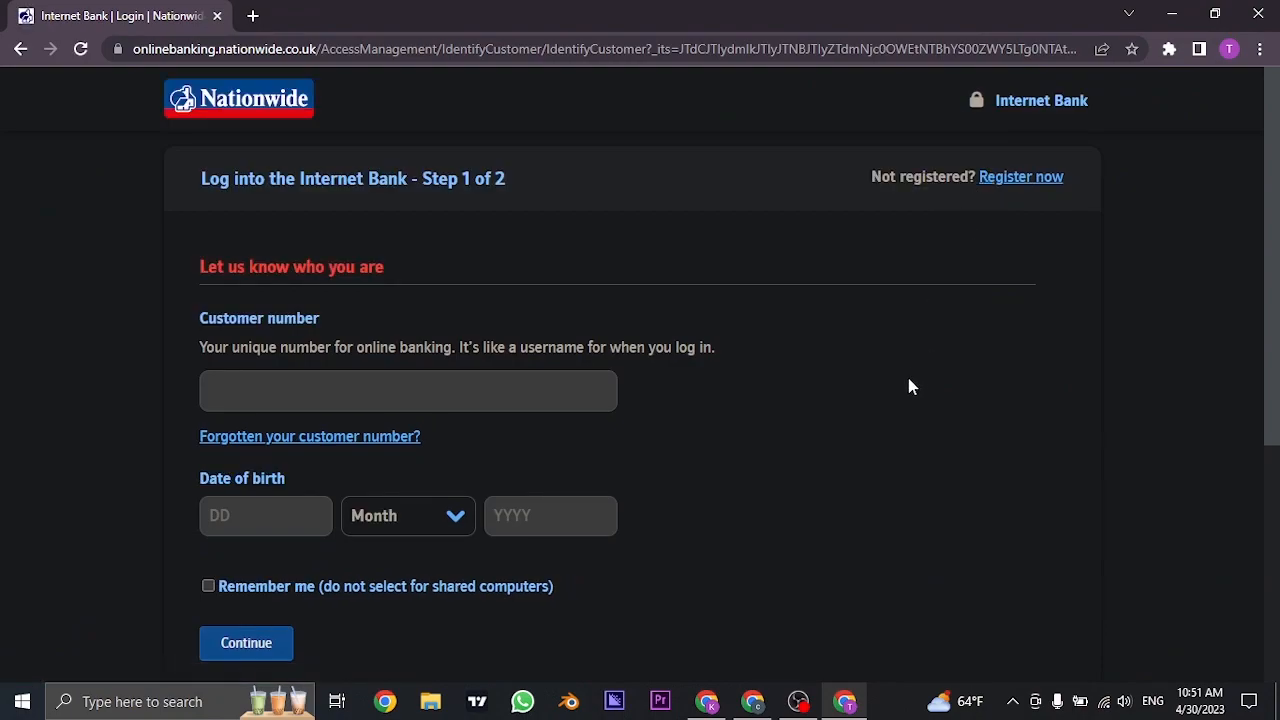
pyautogui.moveTo(1043, 241)
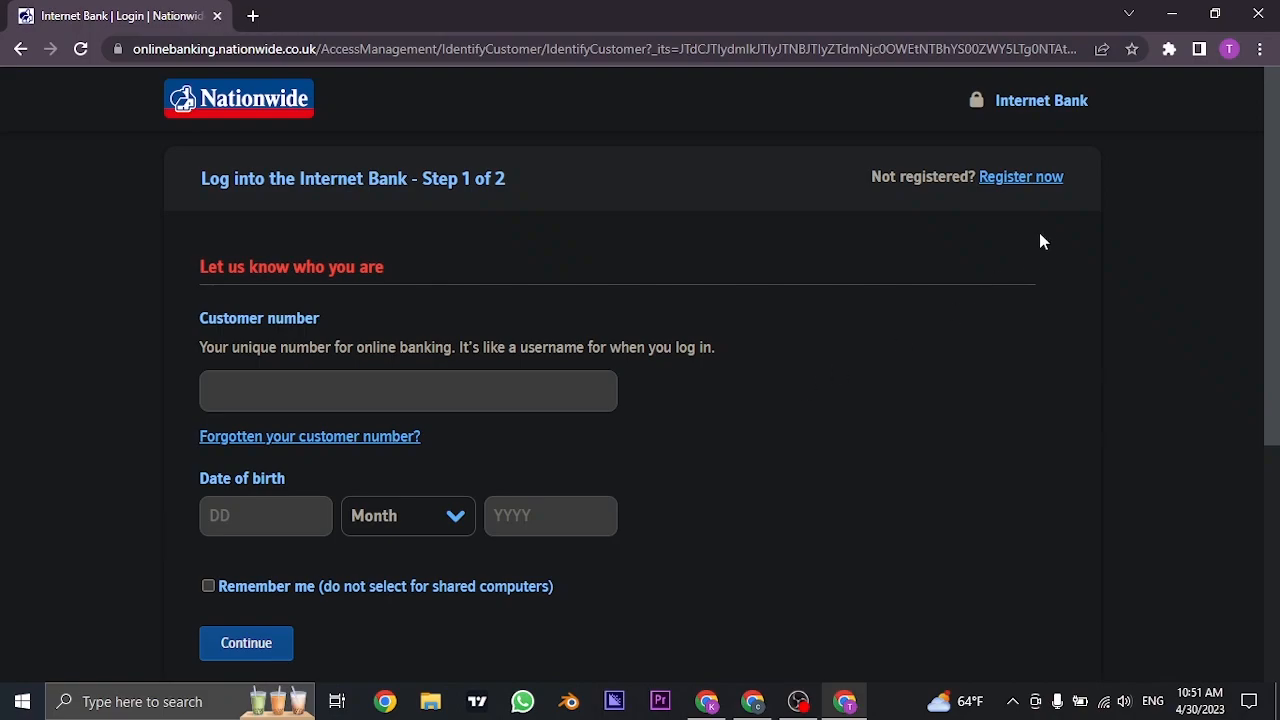
pyautogui.moveTo(1046, 188)
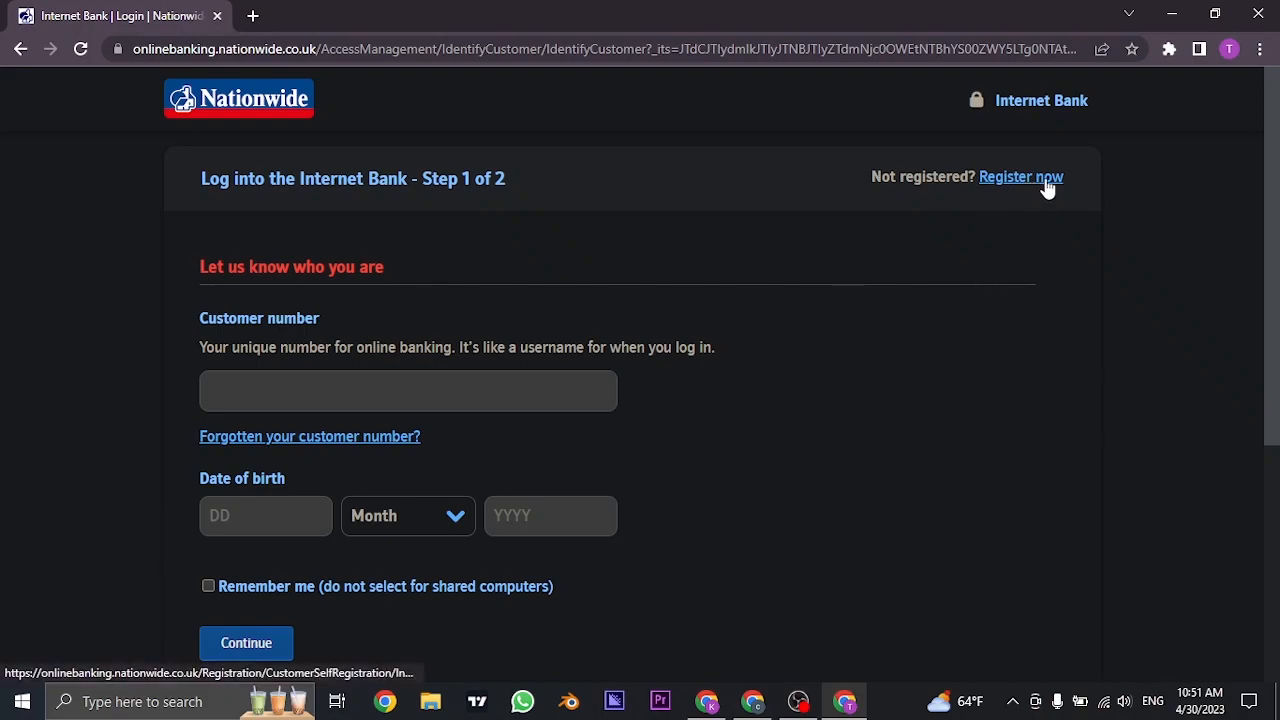
pyautogui.moveTo(1028, 413)
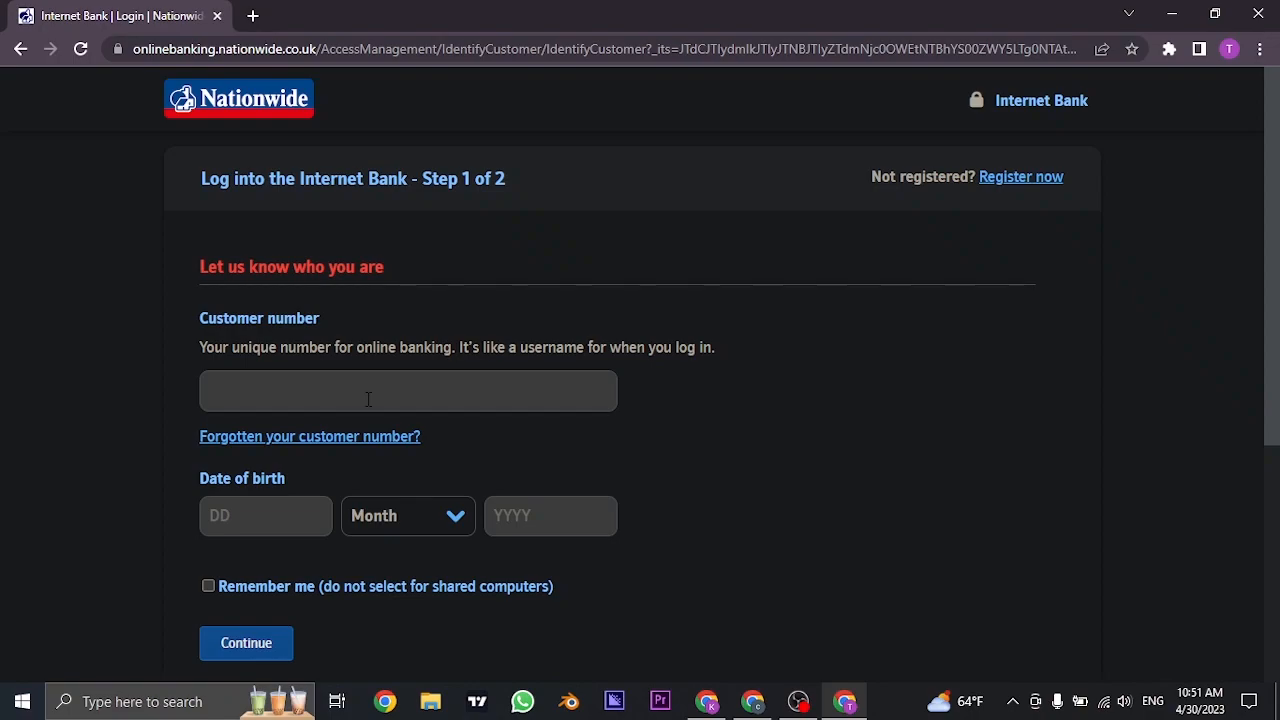
pyautogui.moveTo(256, 461)
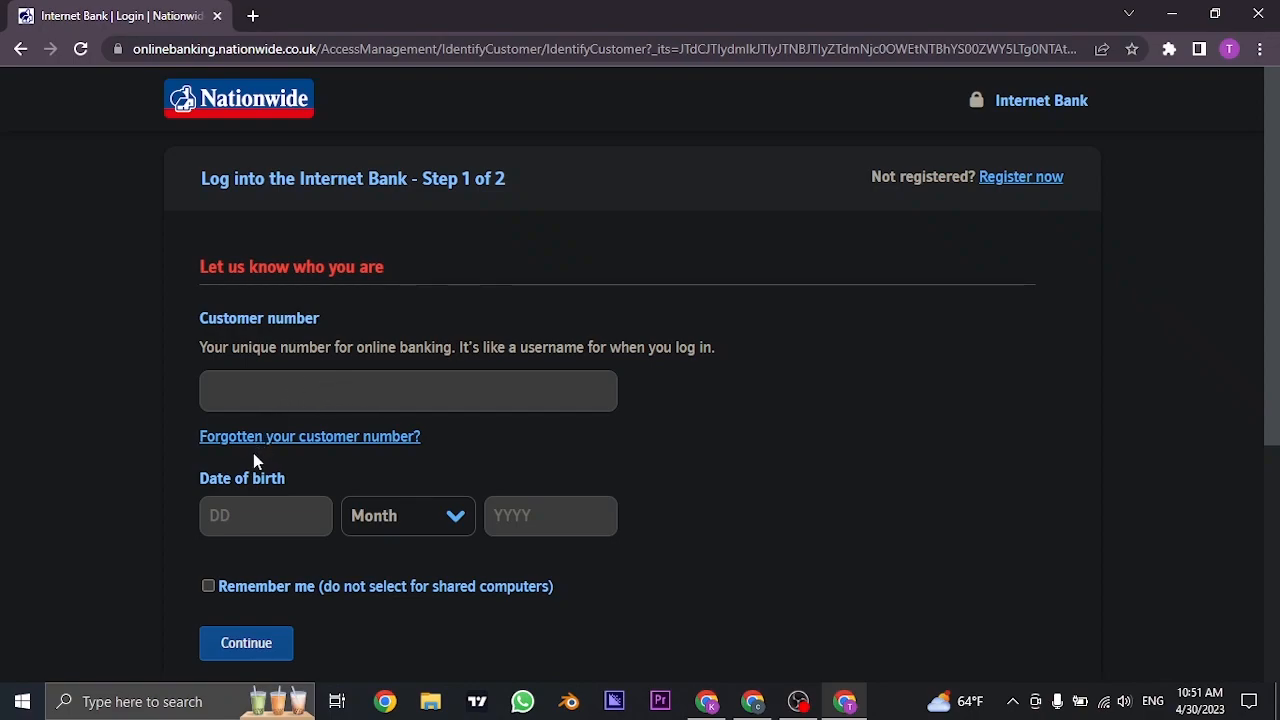
pyautogui.moveTo(310, 436)
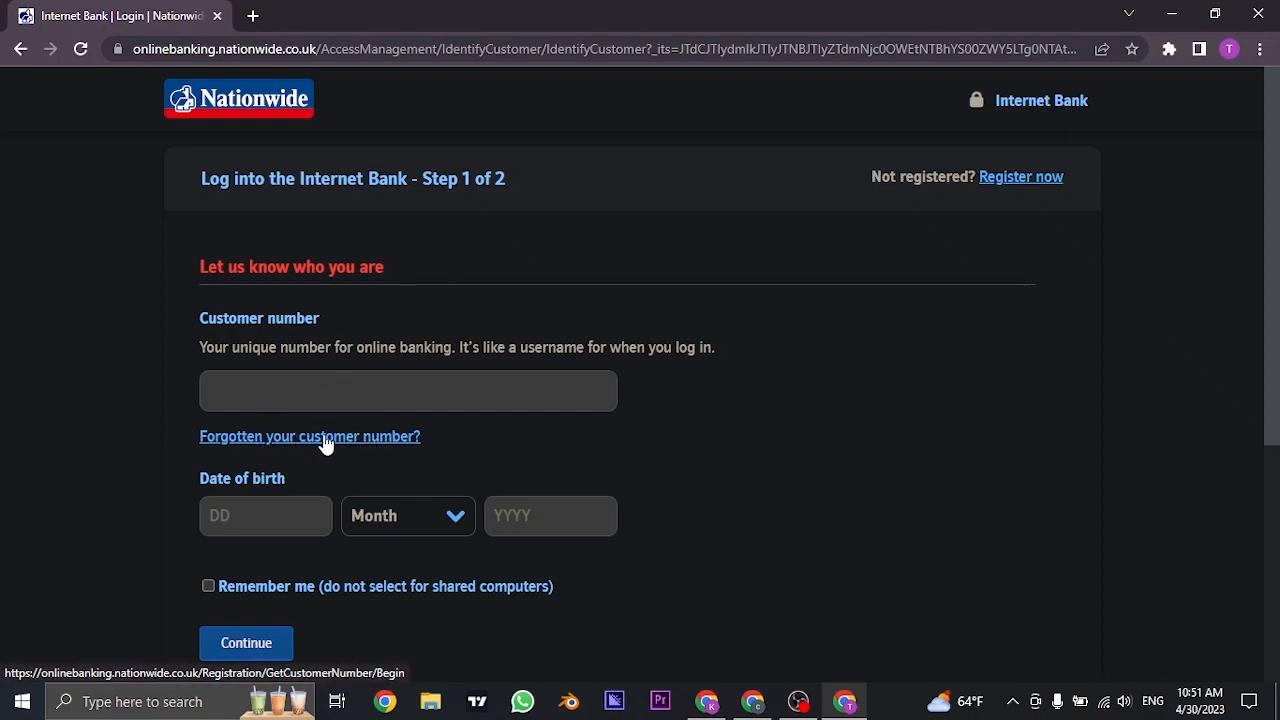
pyautogui.moveTo(400, 449)
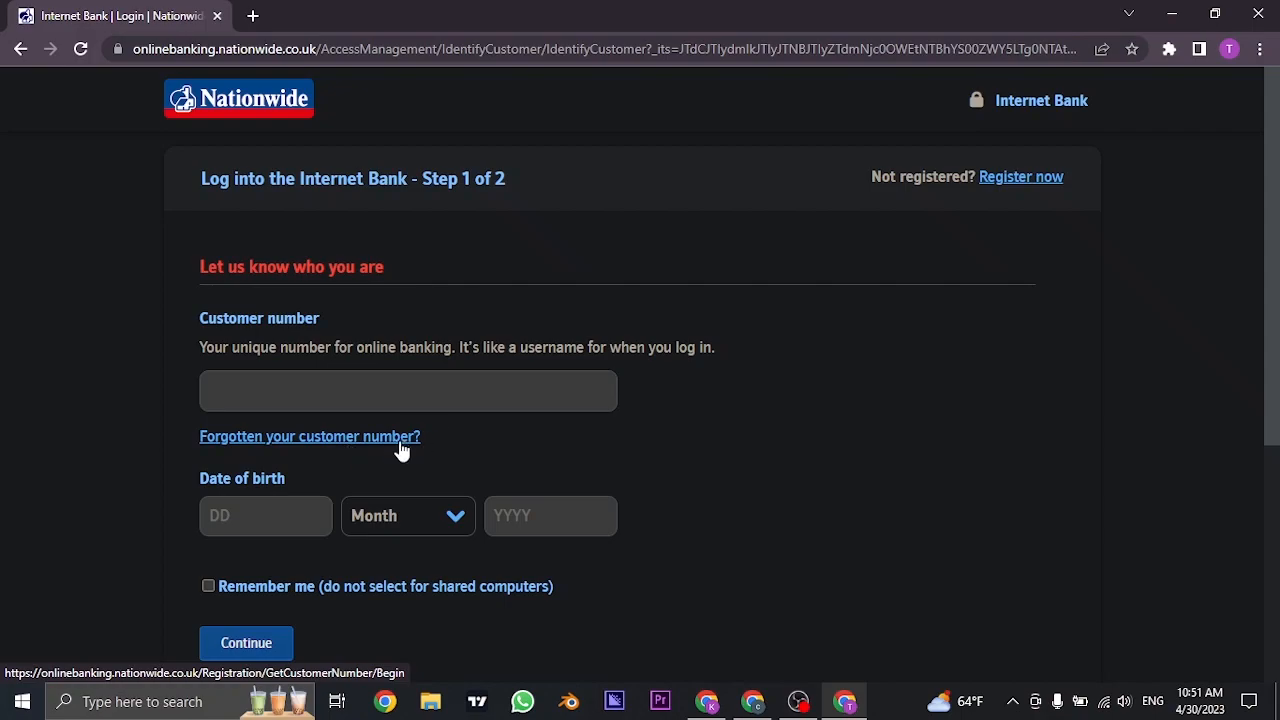
pyautogui.scroll(-3)
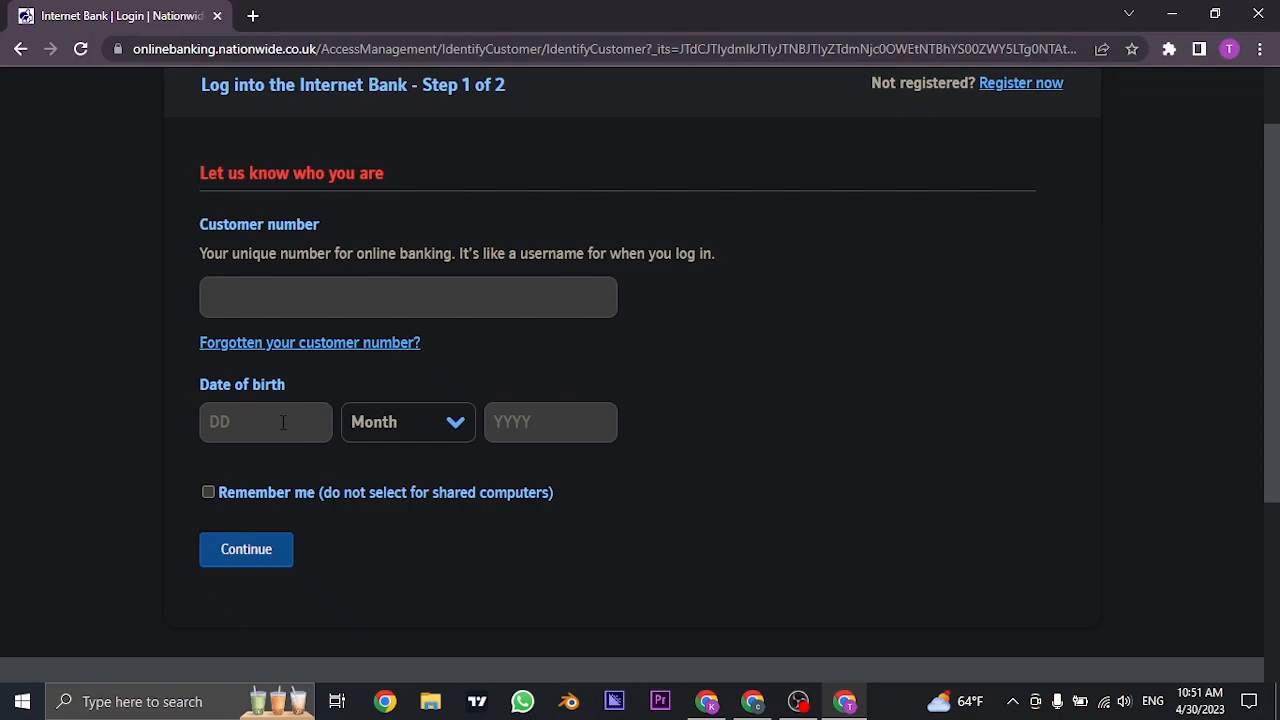
pyautogui.click(407, 421)
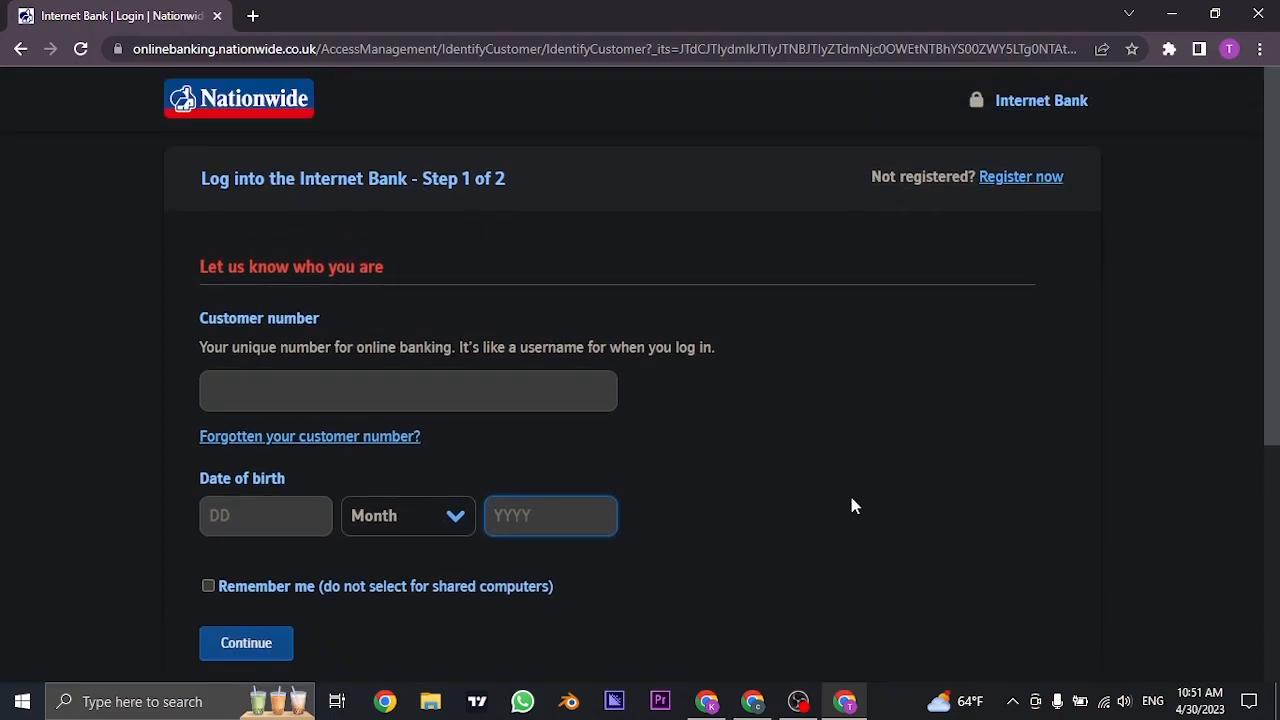
pyautogui.moveTo(768, 461)
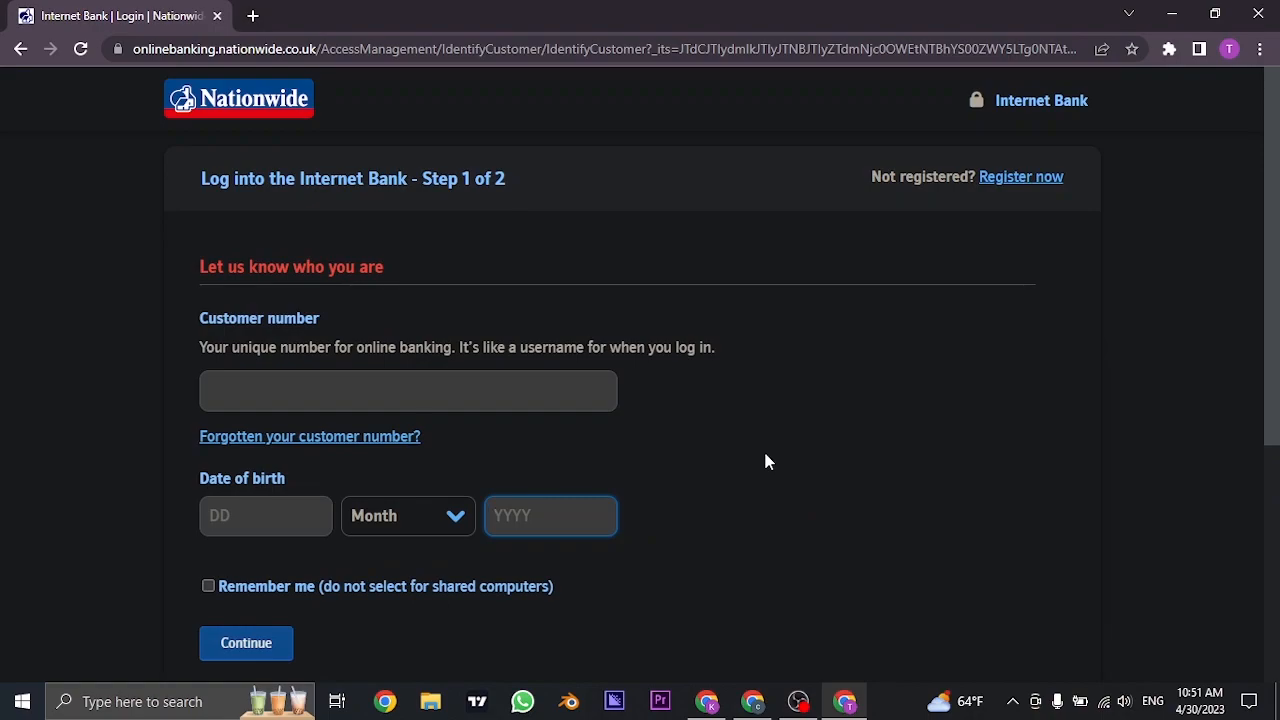
pyautogui.scroll(-3)
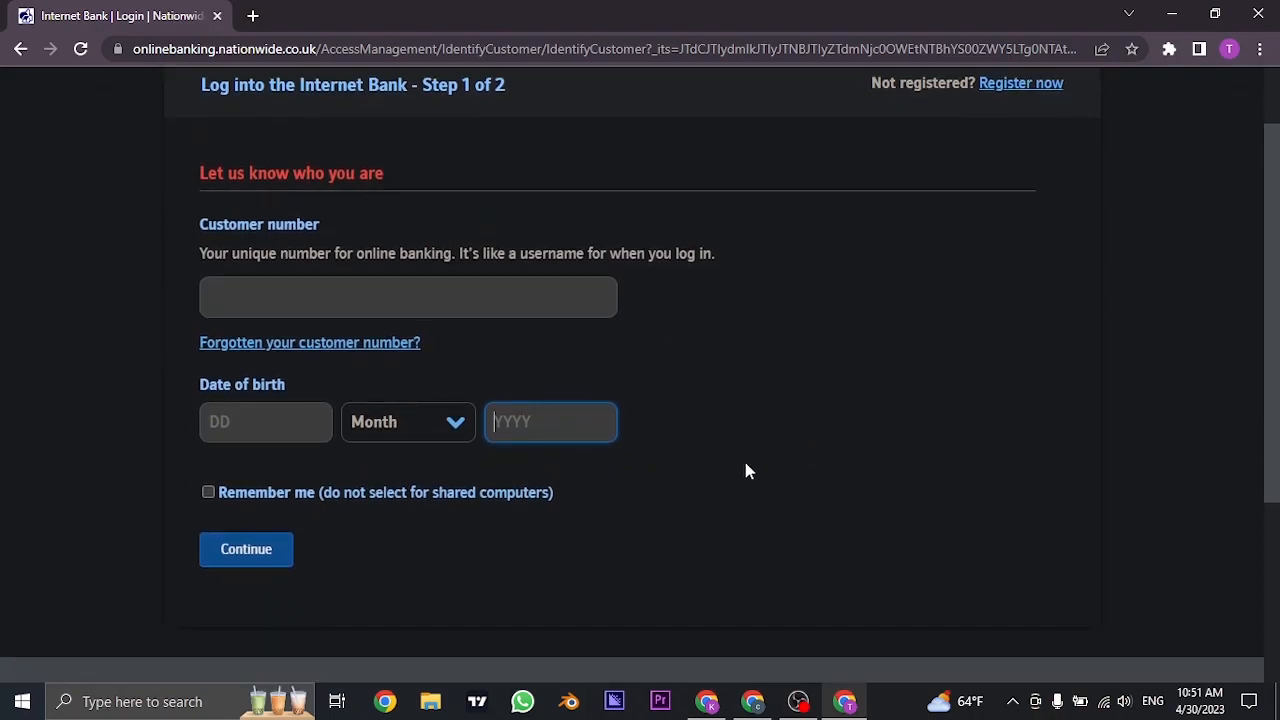
pyautogui.moveTo(870, 455)
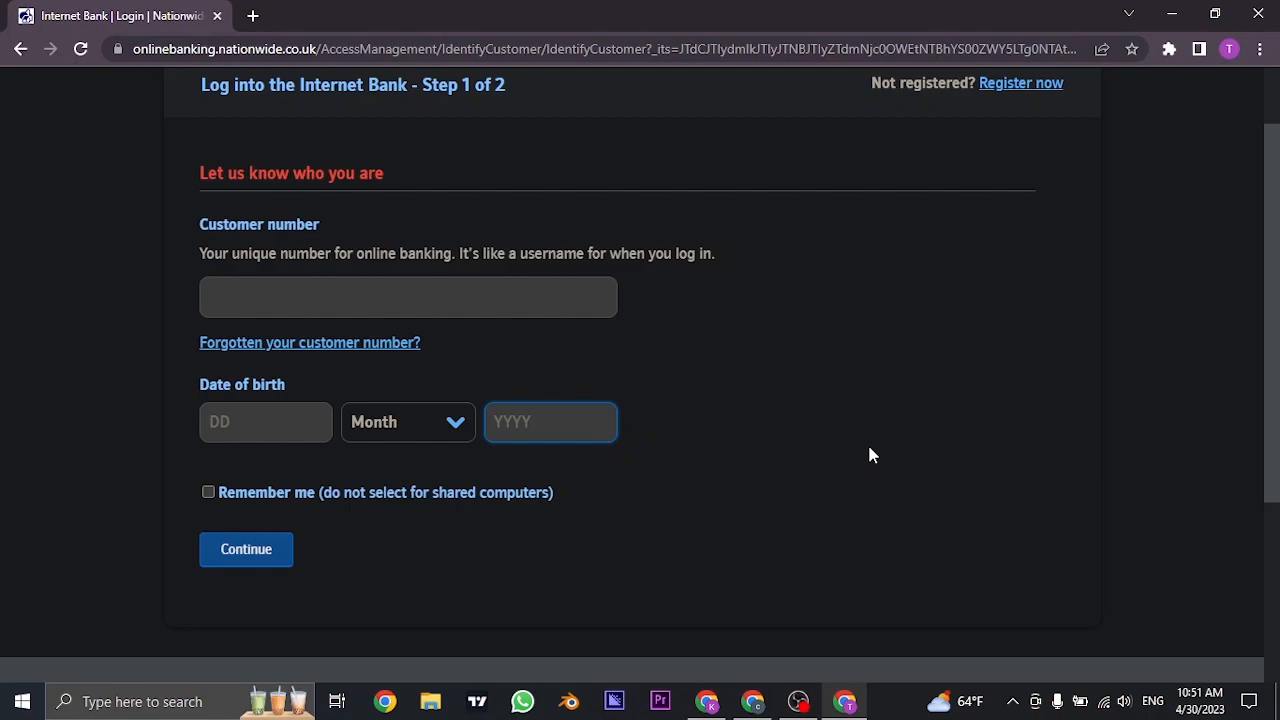
pyautogui.moveTo(220, 471)
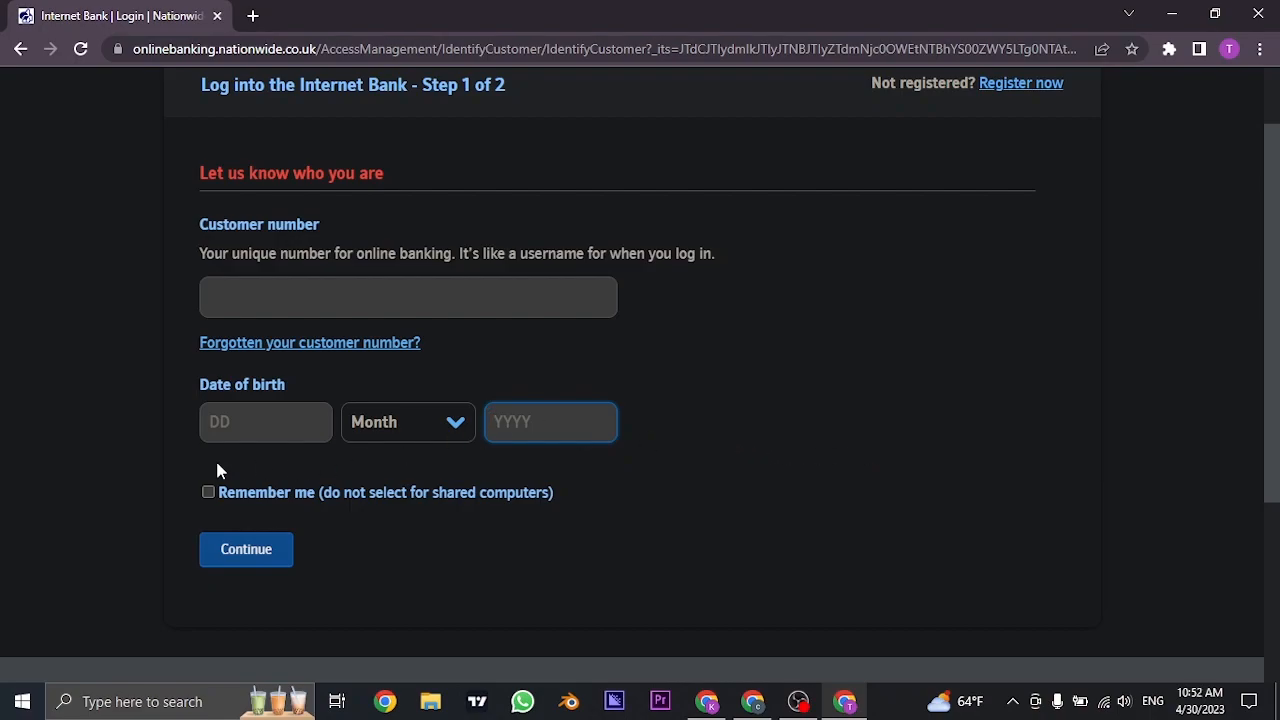
# - Tick 'Remember me (do not select for shared computers)', leaving customer number and birth date empty
pyautogui.click(208, 491)
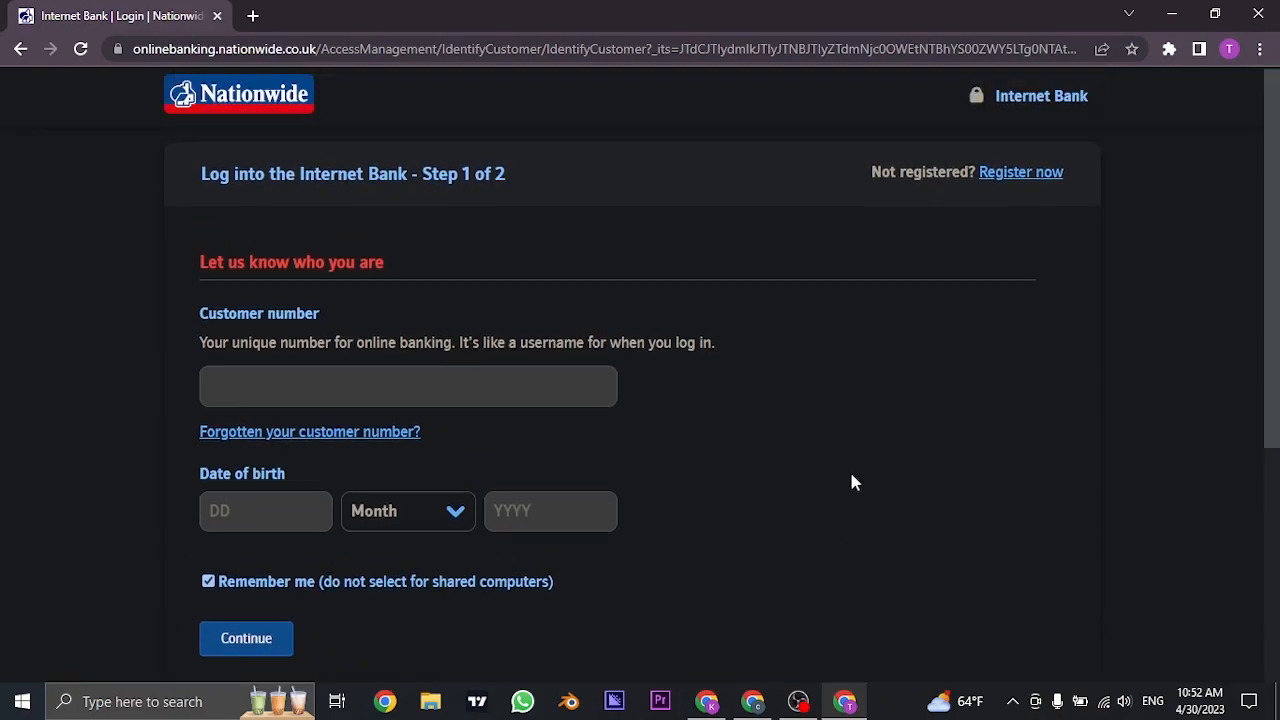
pyautogui.scroll(-3)
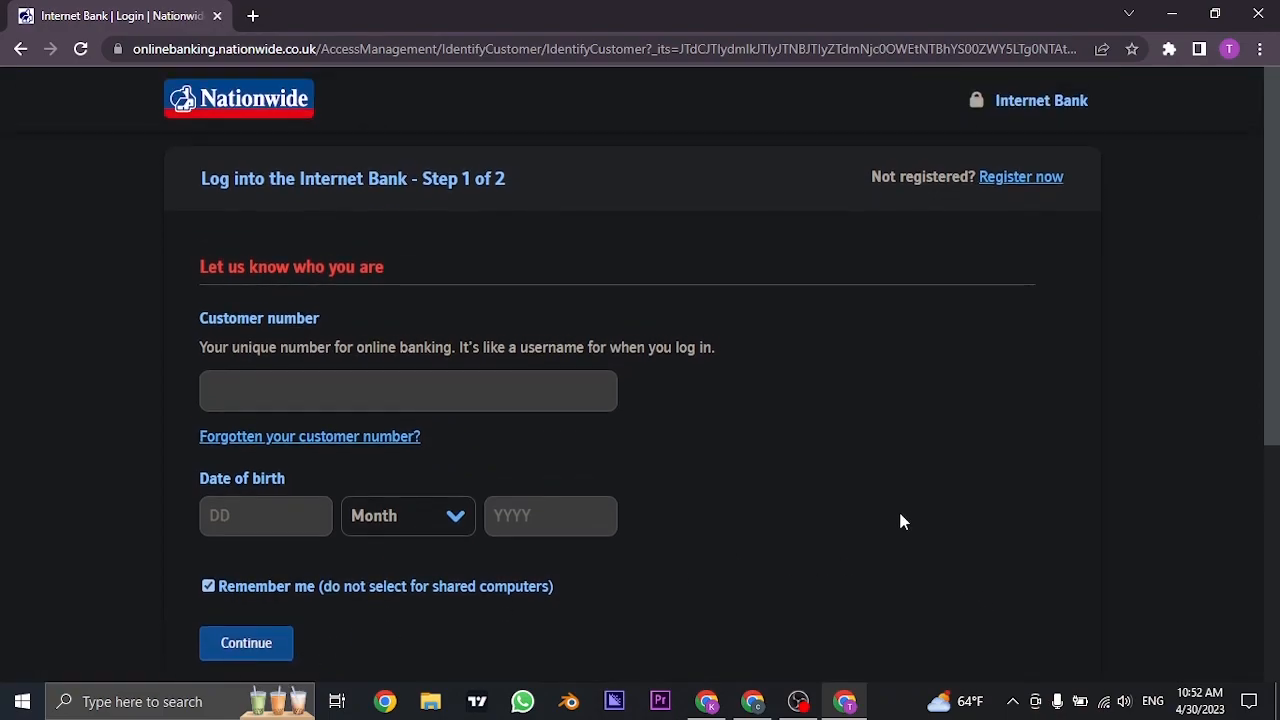
pyautogui.moveTo(875, 521)
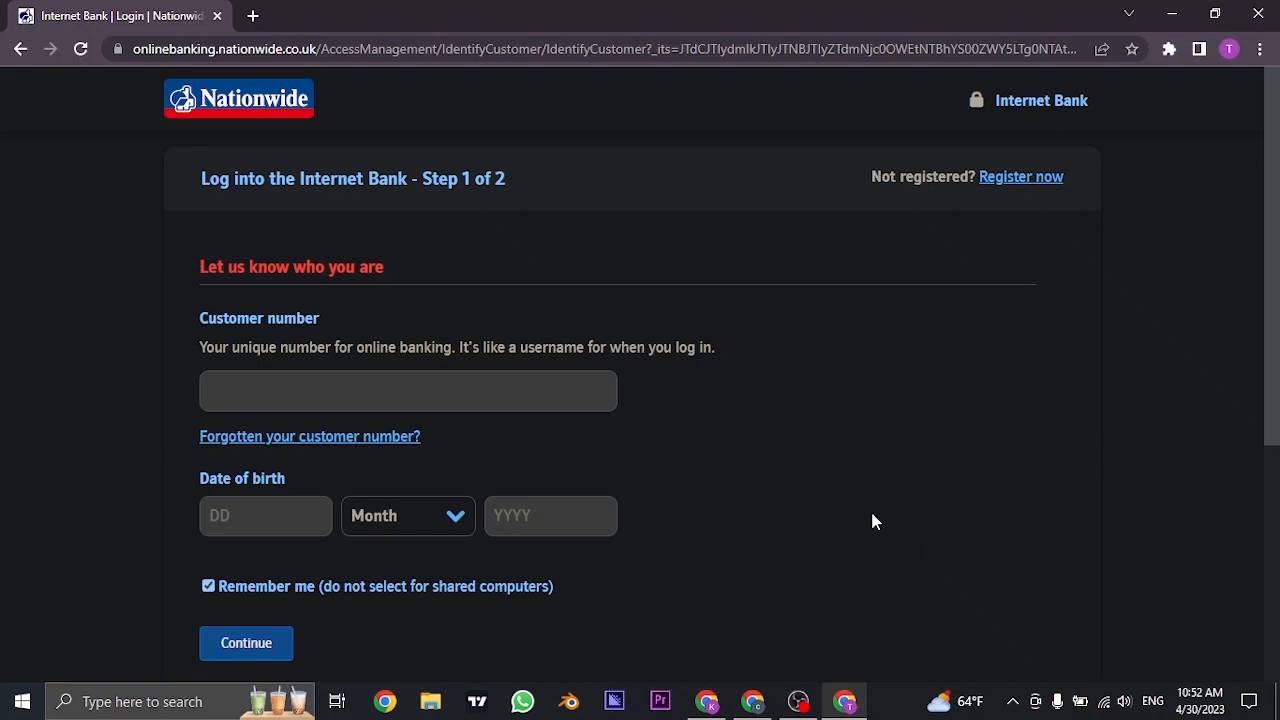